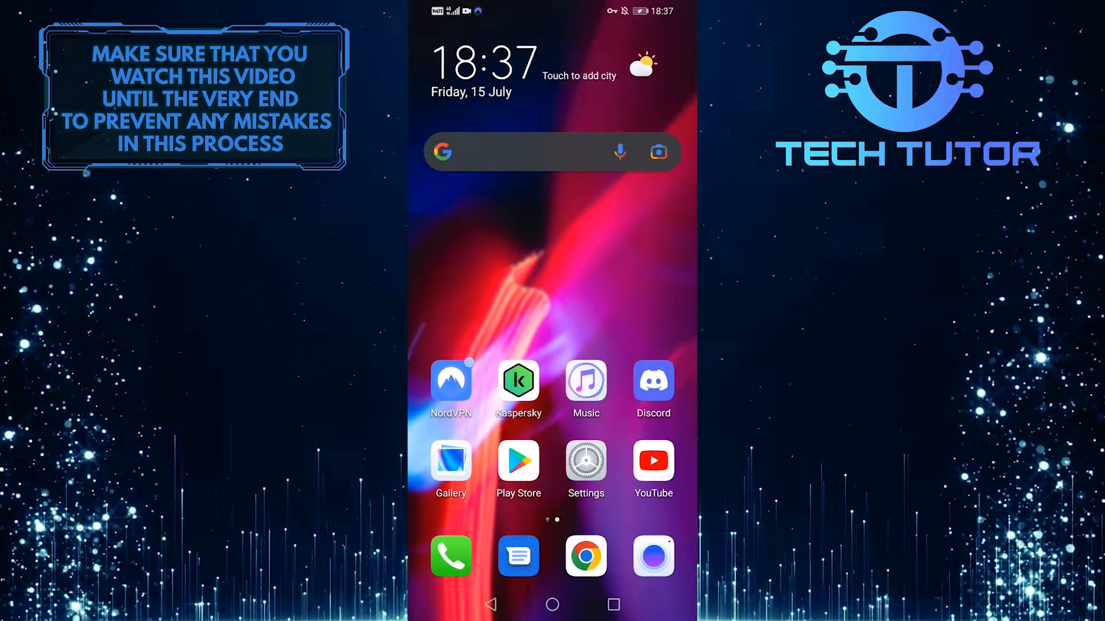
Launch Discord and bring up the account's User Settings menu
{"action": "left_click", "coordinate": [653, 380]}
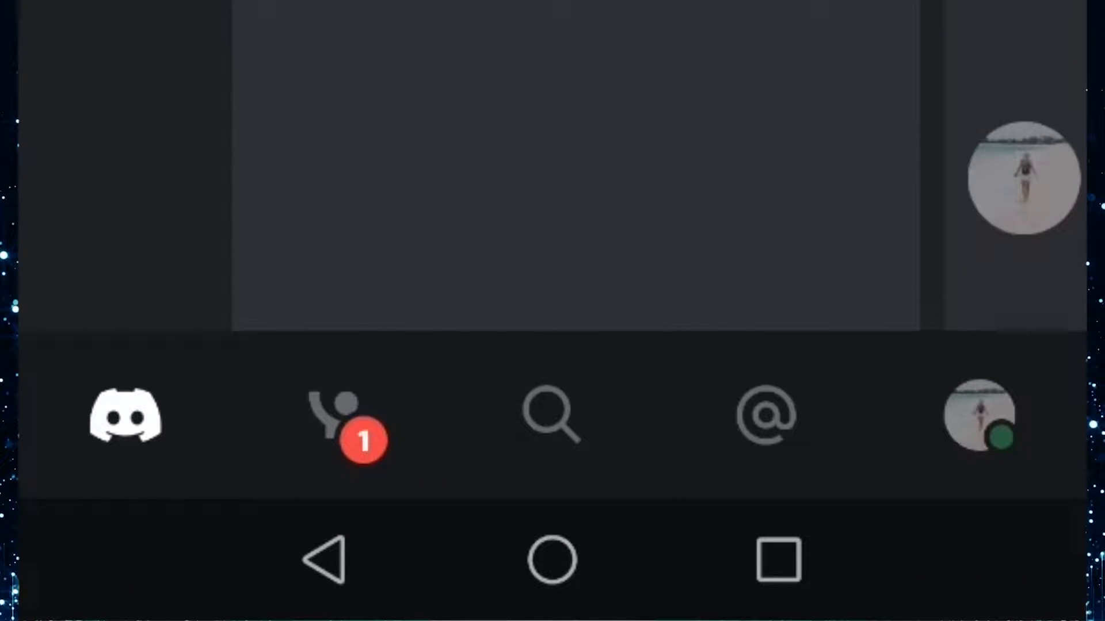
{"action": "left_click", "coordinate": [982, 418]}
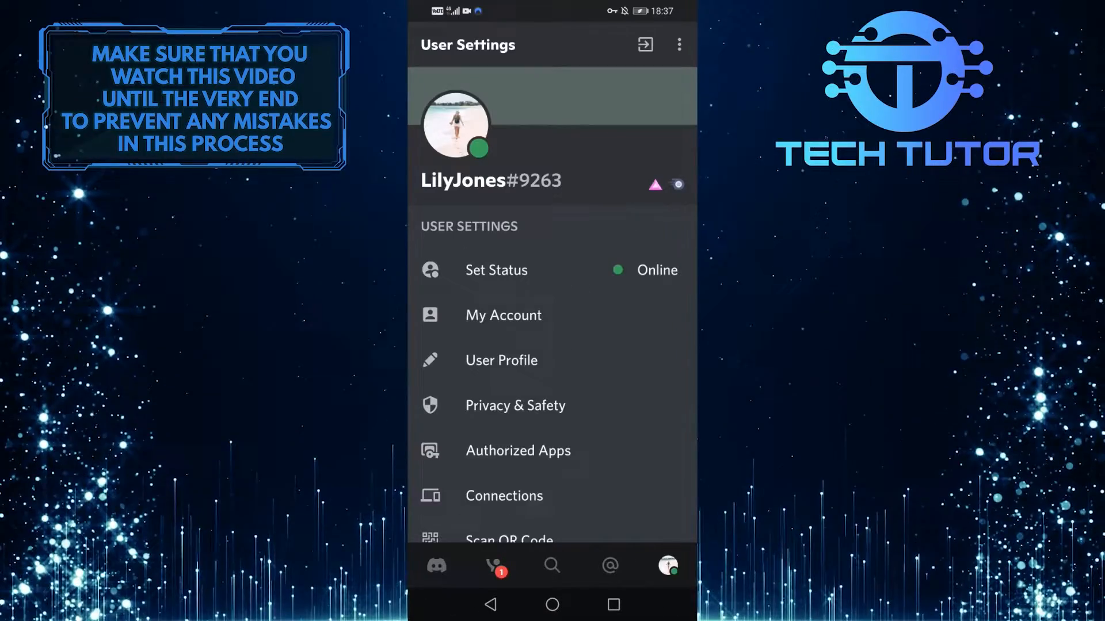
Start adding a new account connection from Connections and browse the Connect your Accounts list
{"action": "left_click", "coordinate": [504, 496]}
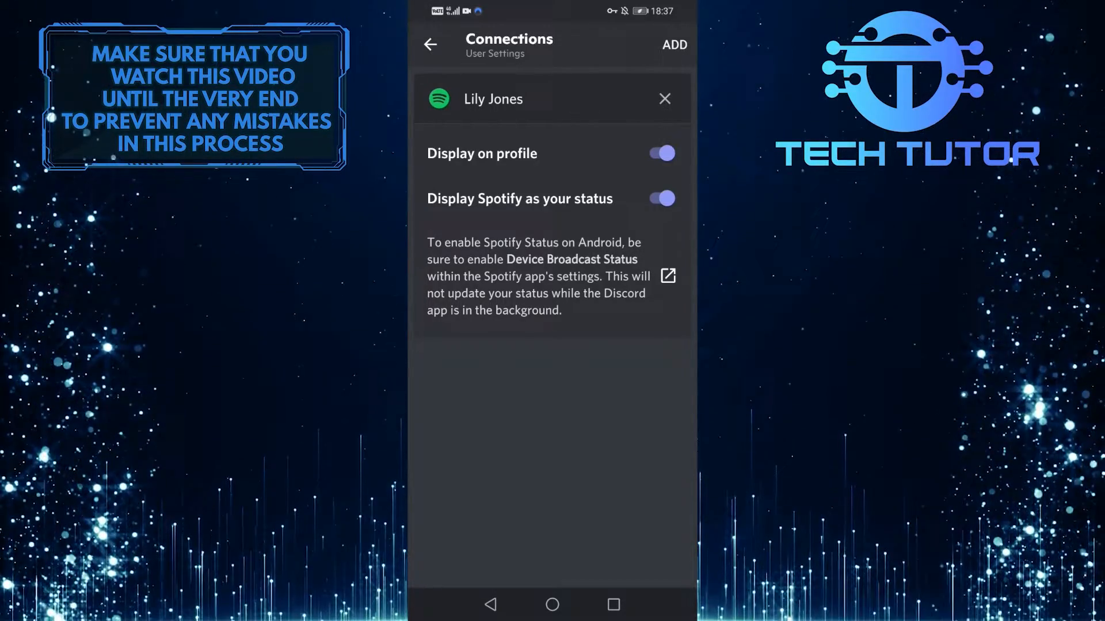
{"action": "left_click", "coordinate": [675, 45]}
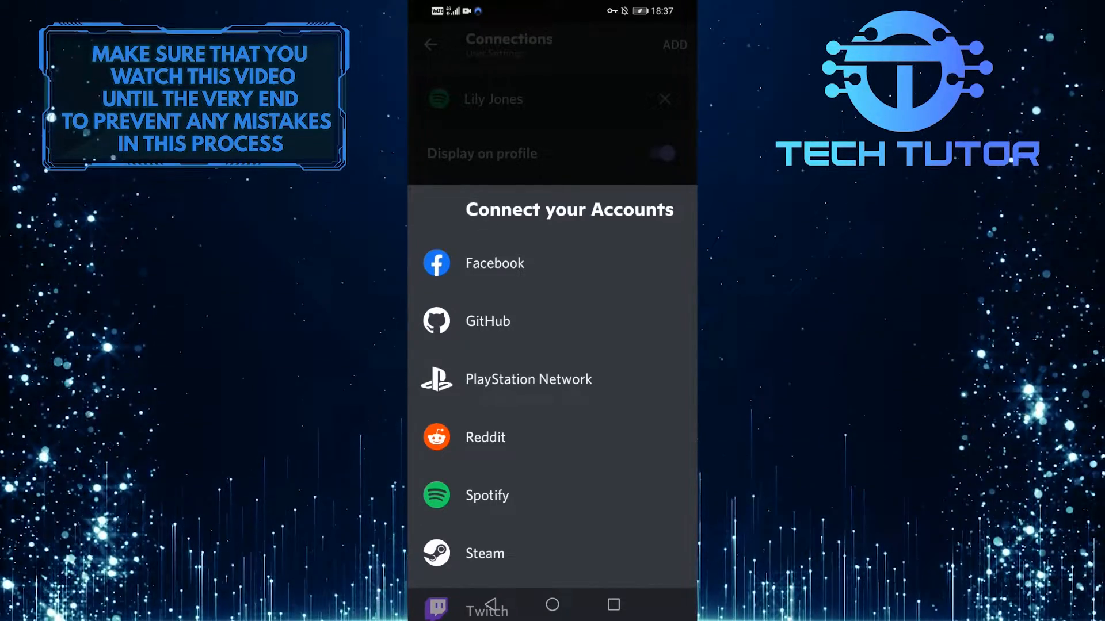
{"action": "scroll", "scroll_direction": "down", "scroll_amount": 3}
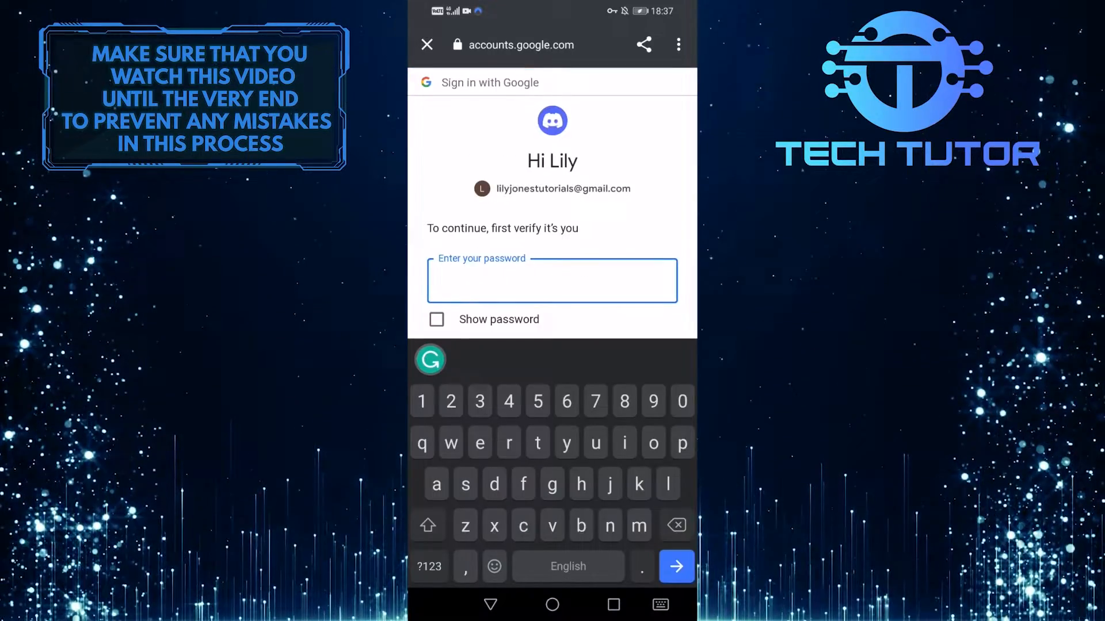
Enter and submit the Google account password to verify the account
{"action": "type", "text": "password"}
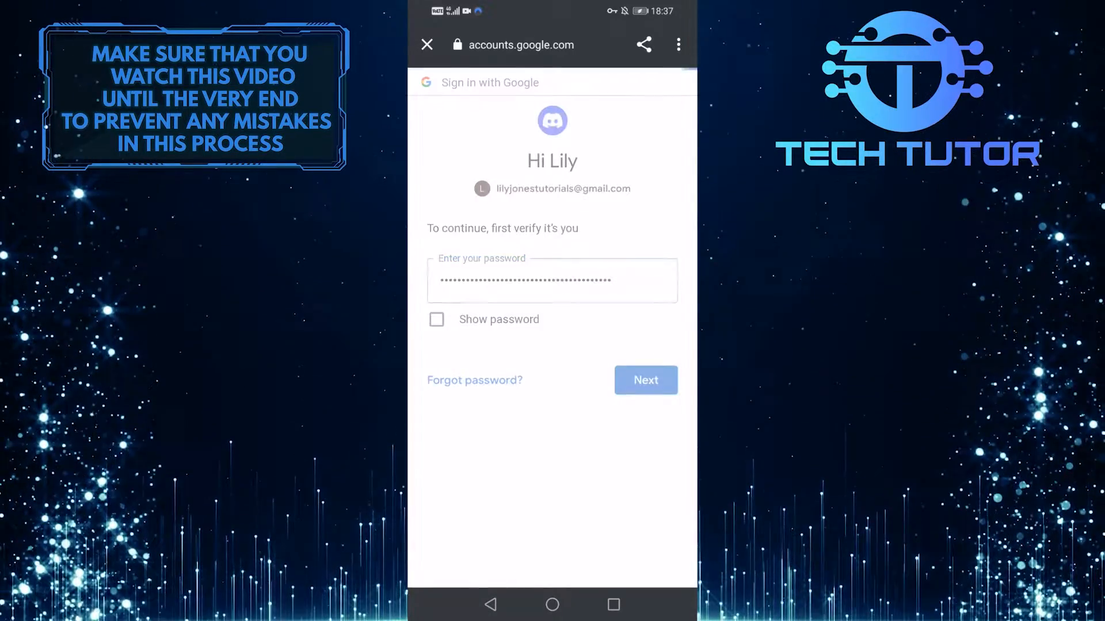
{"action": "left_click", "coordinate": [646, 380]}
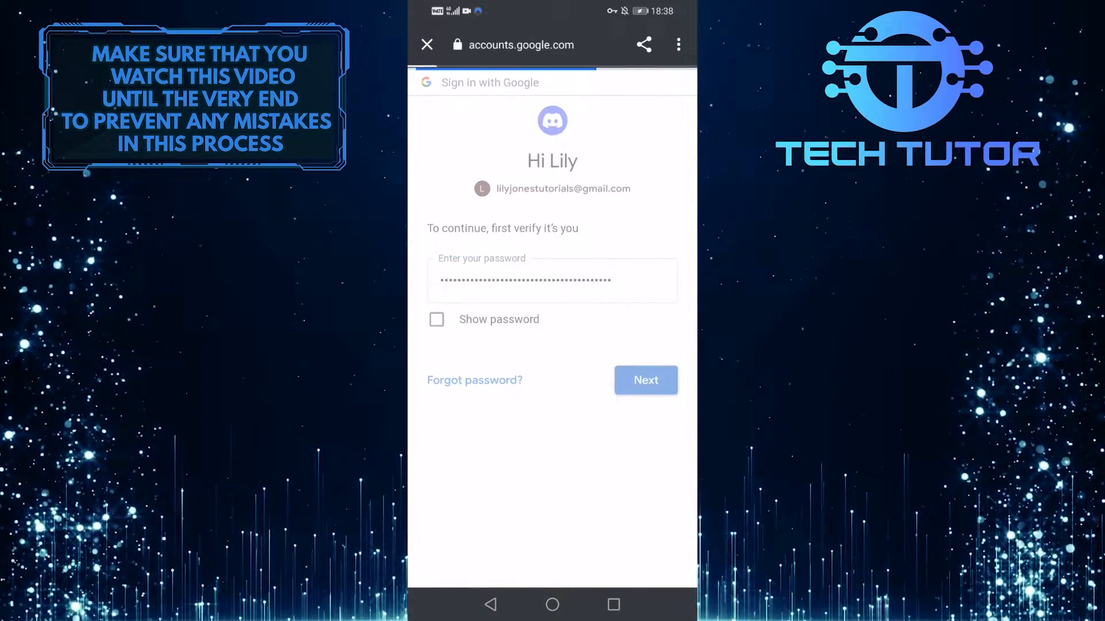
{"action": "left_click", "coordinate": [645, 380]}
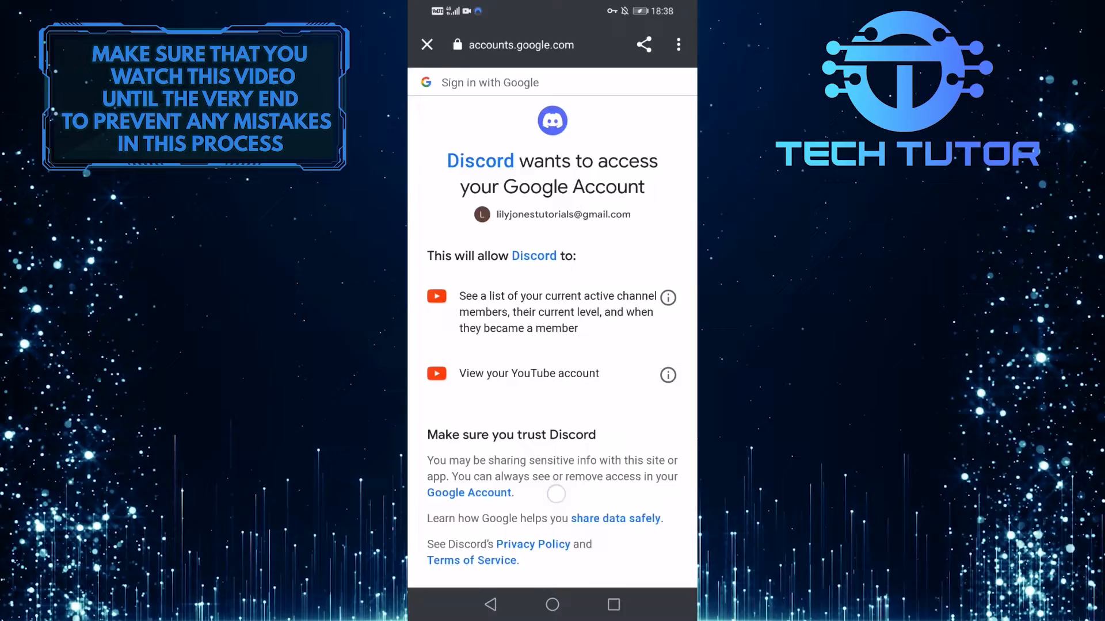
Allow Discord access to the YouTube account on the Google consent page
{"action": "scroll", "scroll_direction": "down", "scroll_amount": 3}
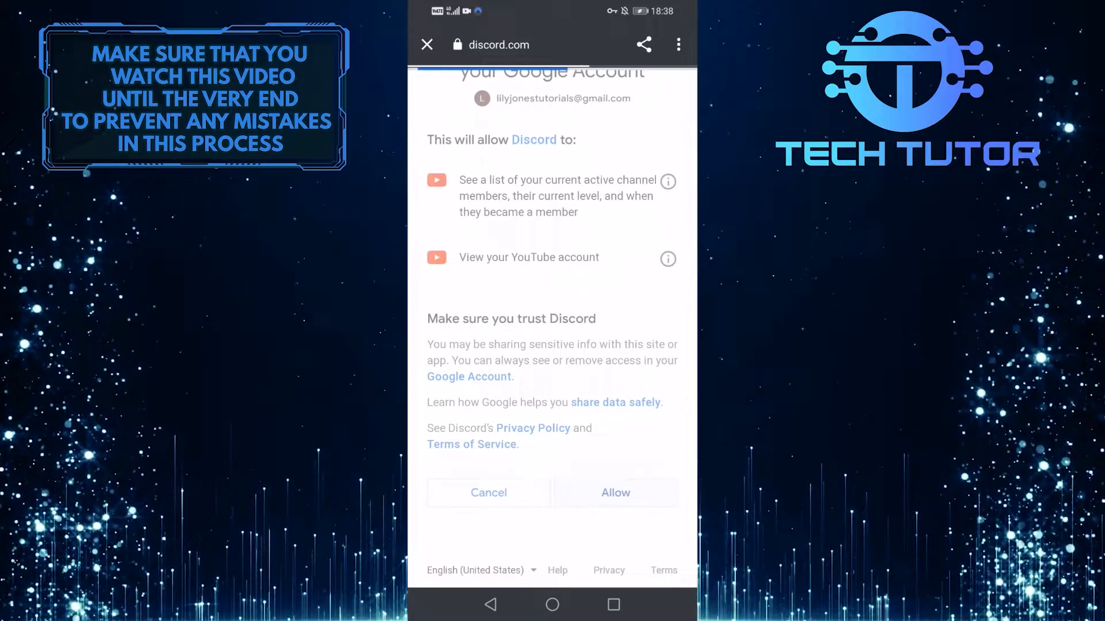
{"action": "left_click", "coordinate": [615, 493]}
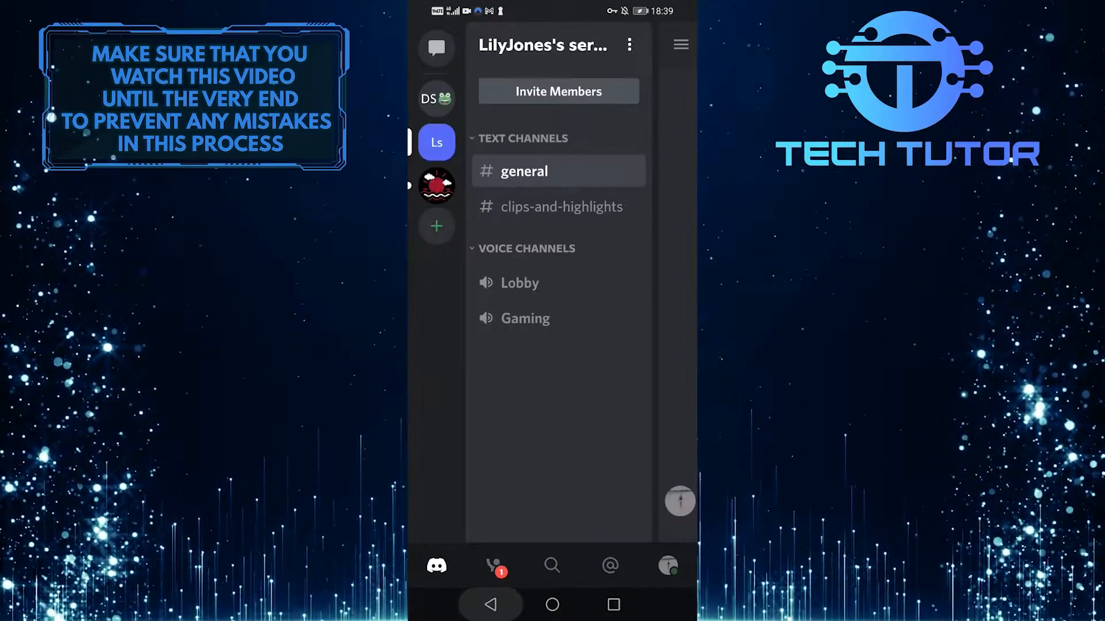
Open your own profile card from the server view
{"action": "left_click", "coordinate": [524, 171]}
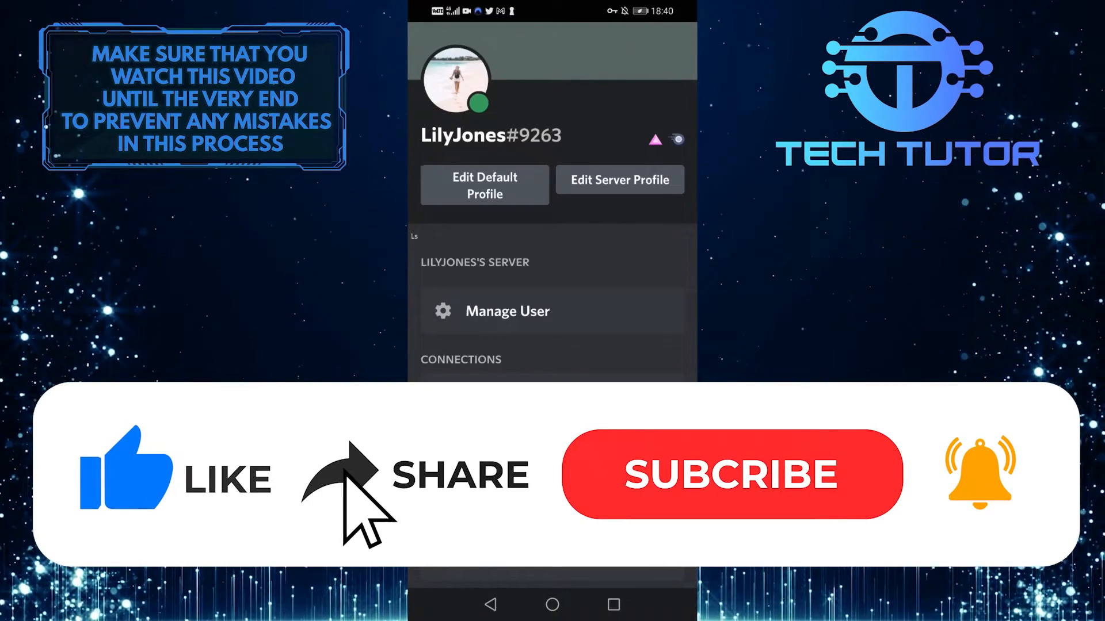
{"action": "left_click", "coordinate": [732, 490]}
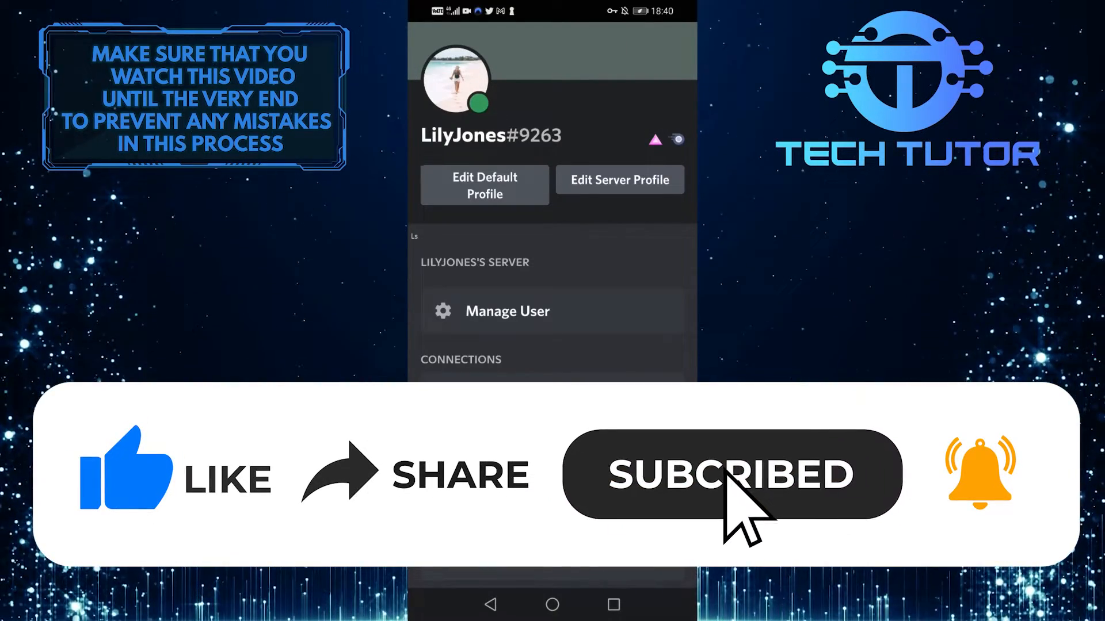